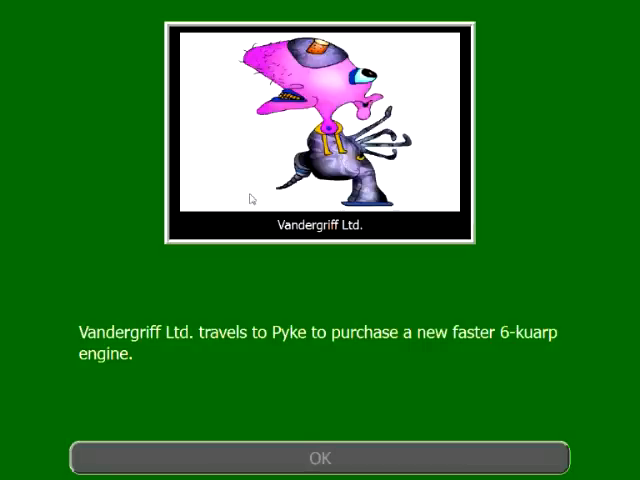
{"action": "mouse_move", "coordinate": [212, 368]}
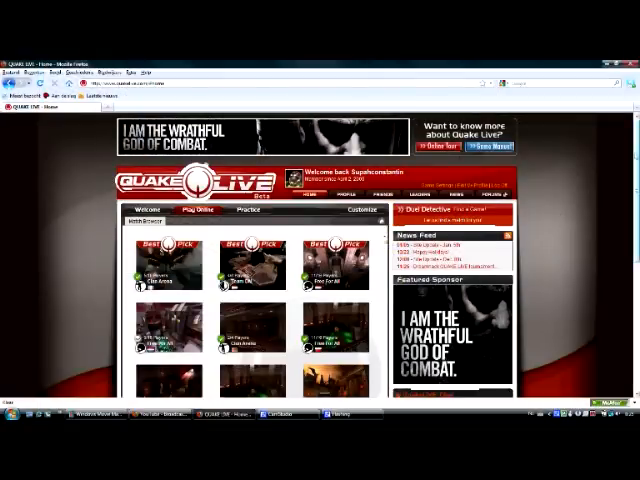
{"action": "scroll", "scroll_direction": "down", "scroll_amount": 3}
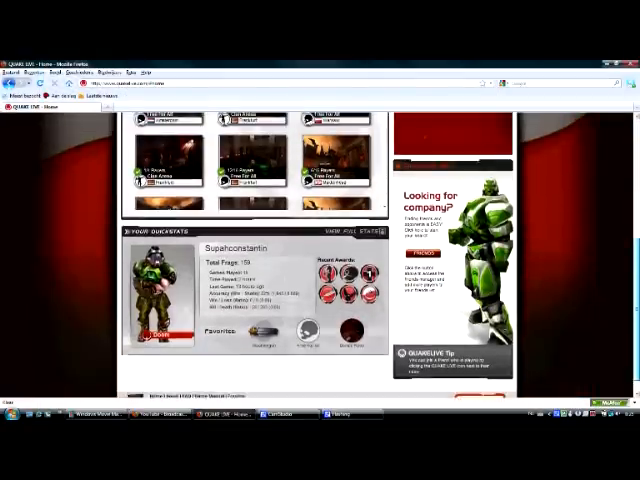